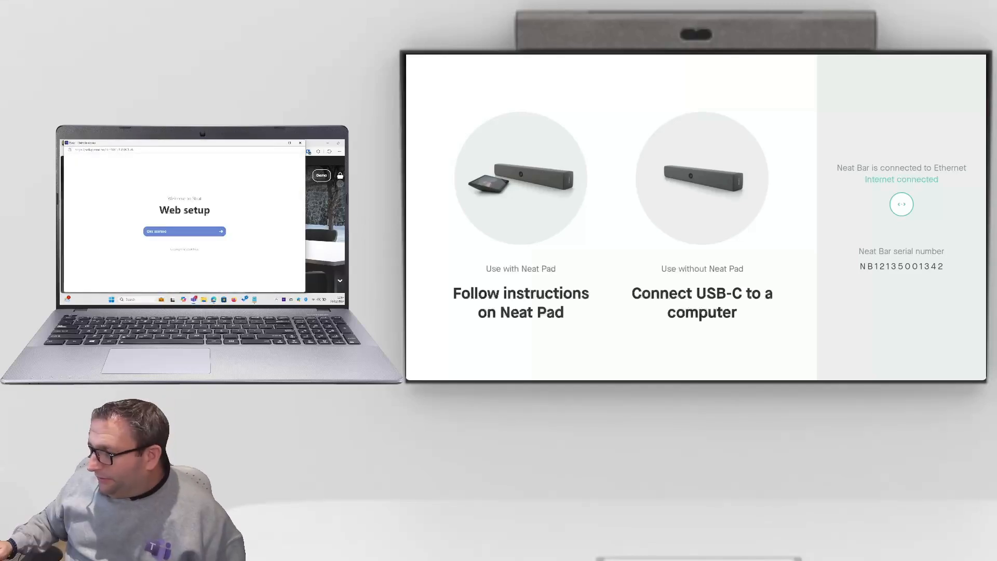
Start the Neat Bar web setup, review the hostname settings, and continue past Network to Neat Pulse enrollment.
left_click(183, 231)
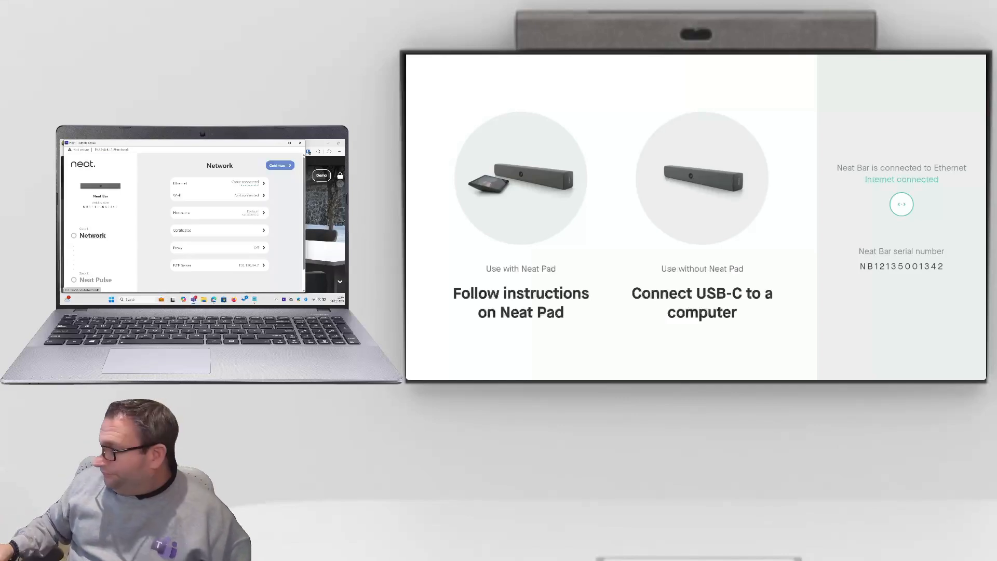
left_click(219, 212)
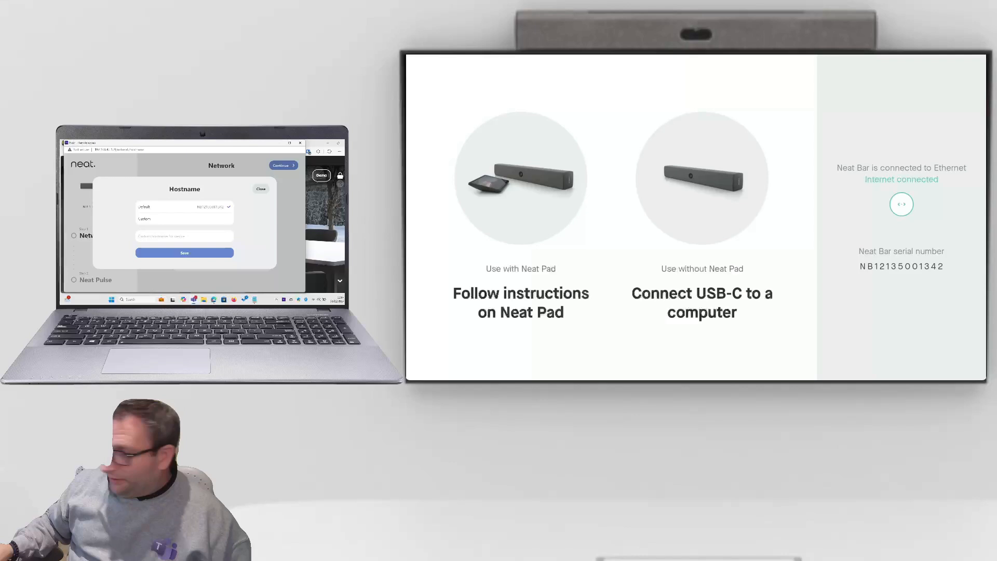
left_click(260, 189)
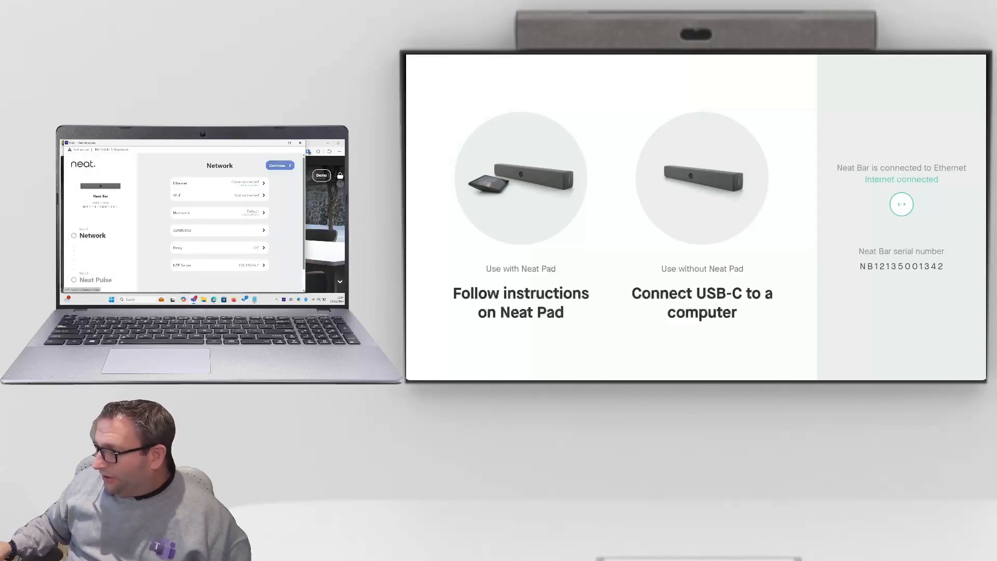
left_click(279, 165)
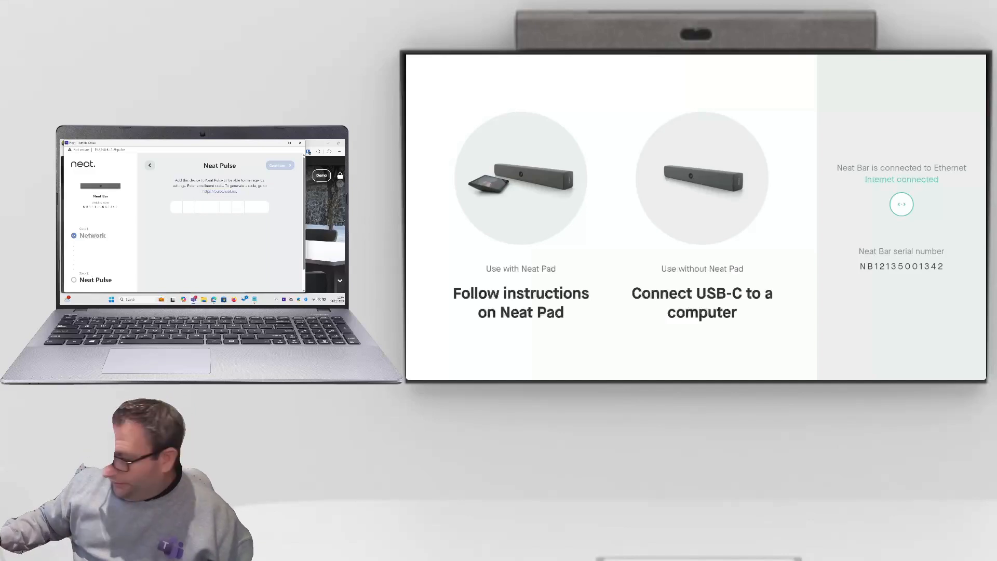
left_click(278, 165)
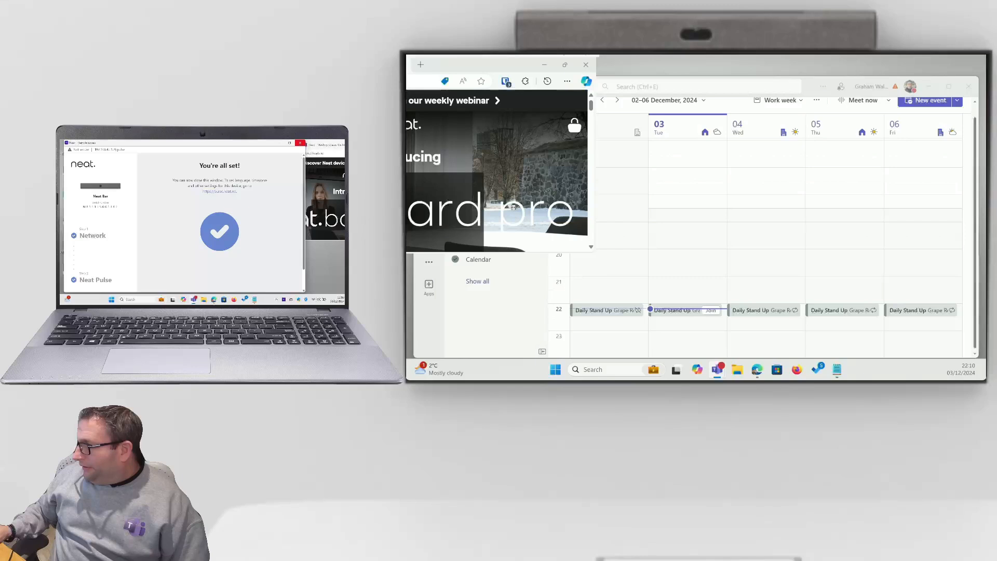
Start an instant Meet now meeting from the laptop and join it with the Neat Bar camera and audio.
left_click(585, 65)
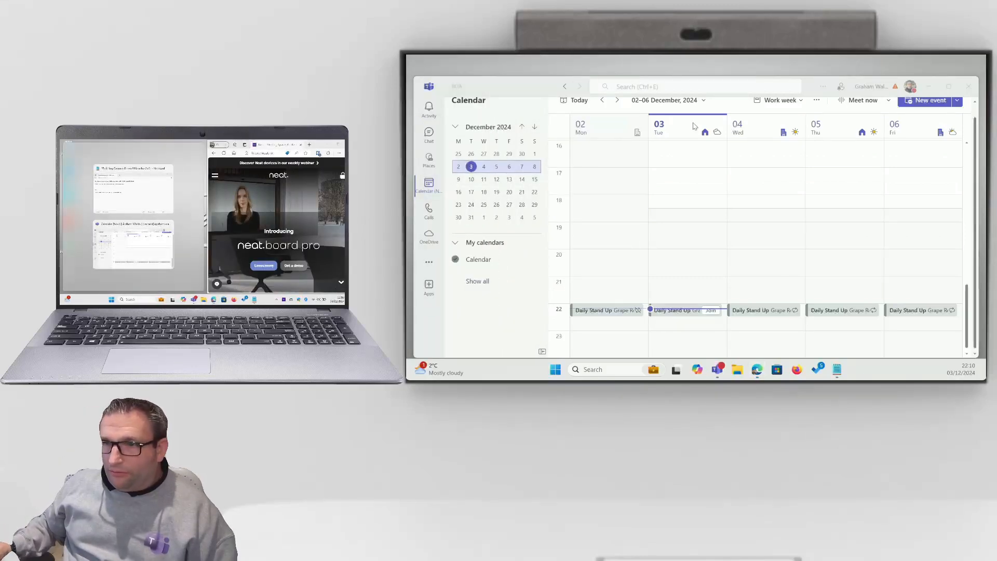
left_click(863, 100)
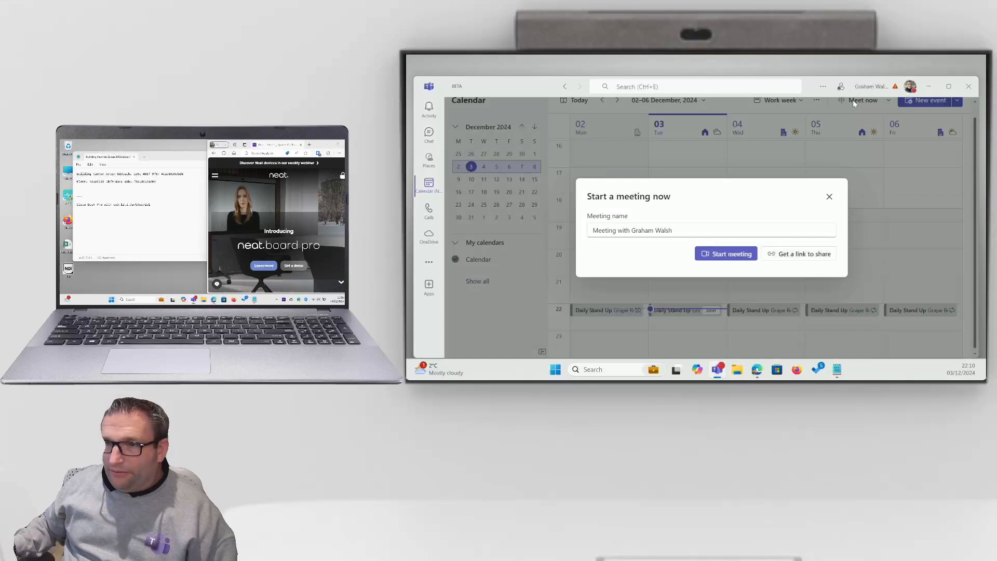
left_click(726, 254)
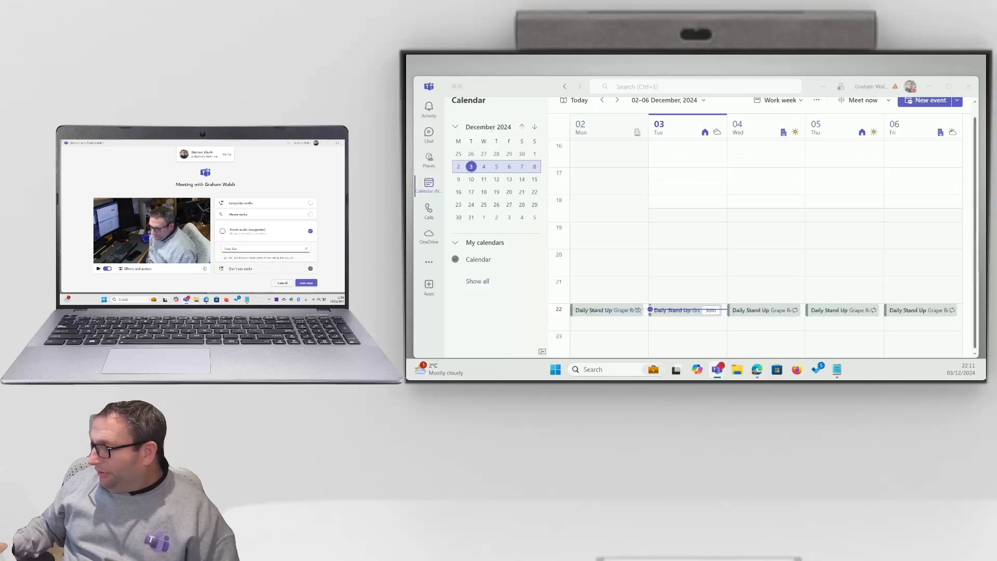
left_click(306, 283)
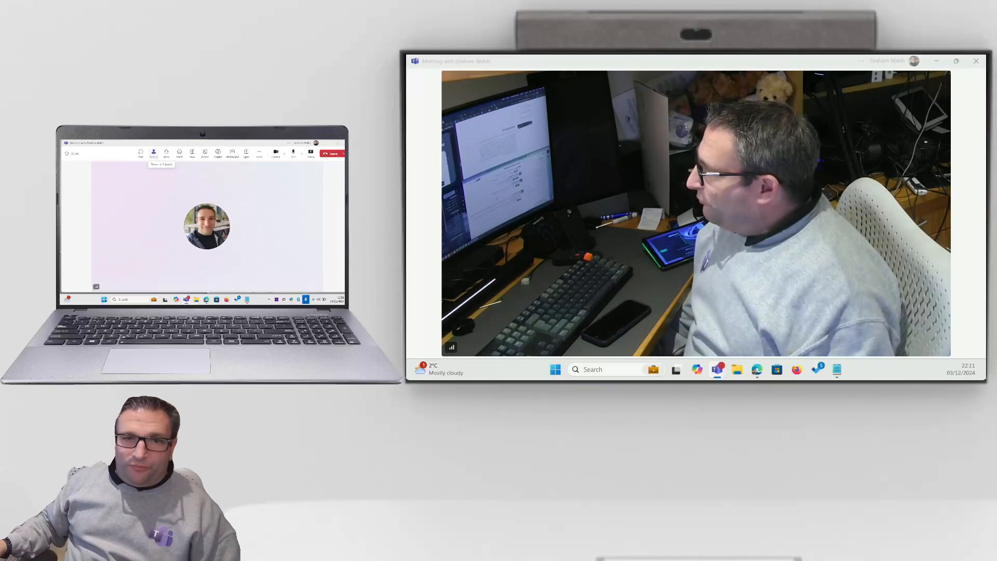
Start live transcription, view the live transcript panel during the Daily Stand Up, then leave the meeting.
left_click(166, 154)
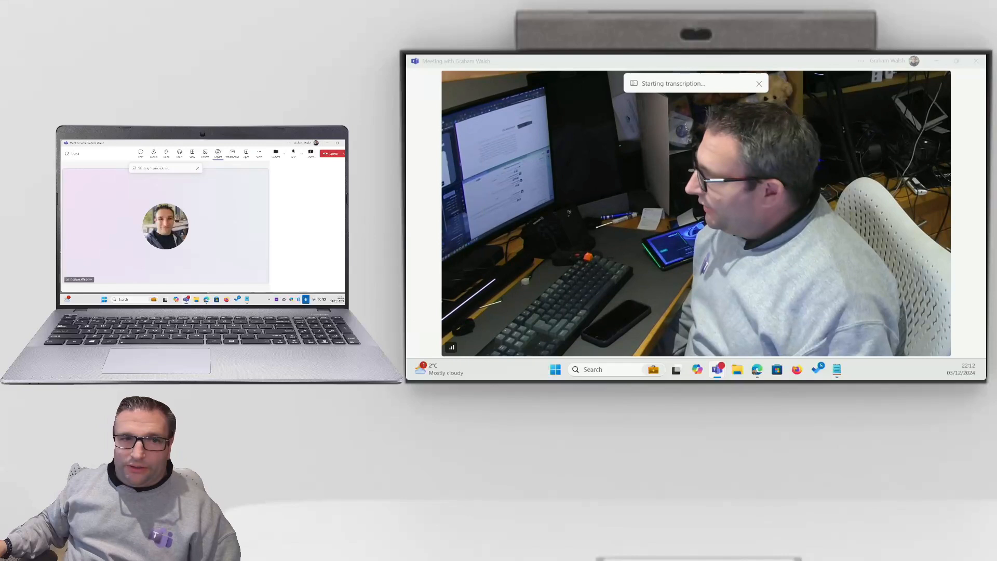
left_click(218, 154)
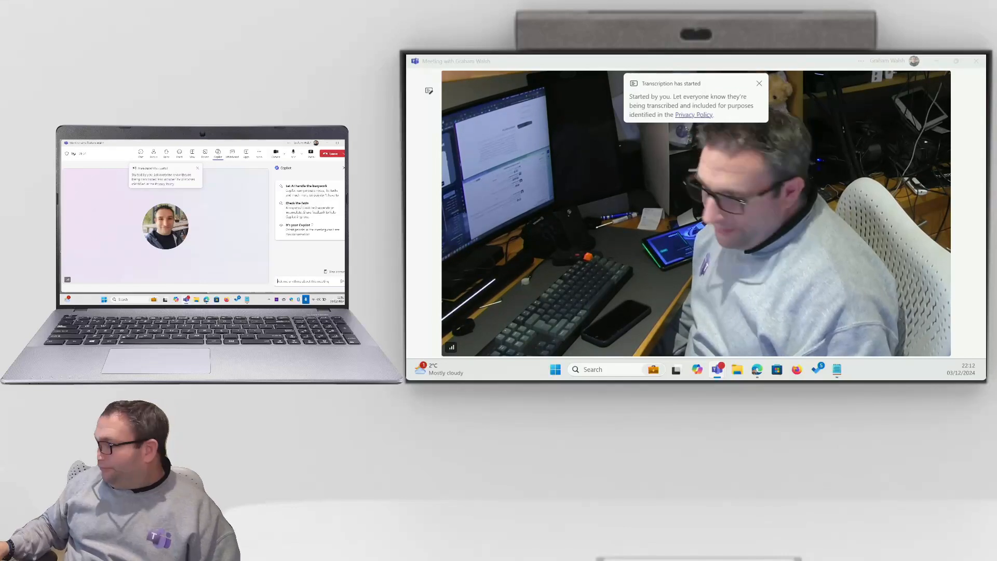
left_click(259, 154)
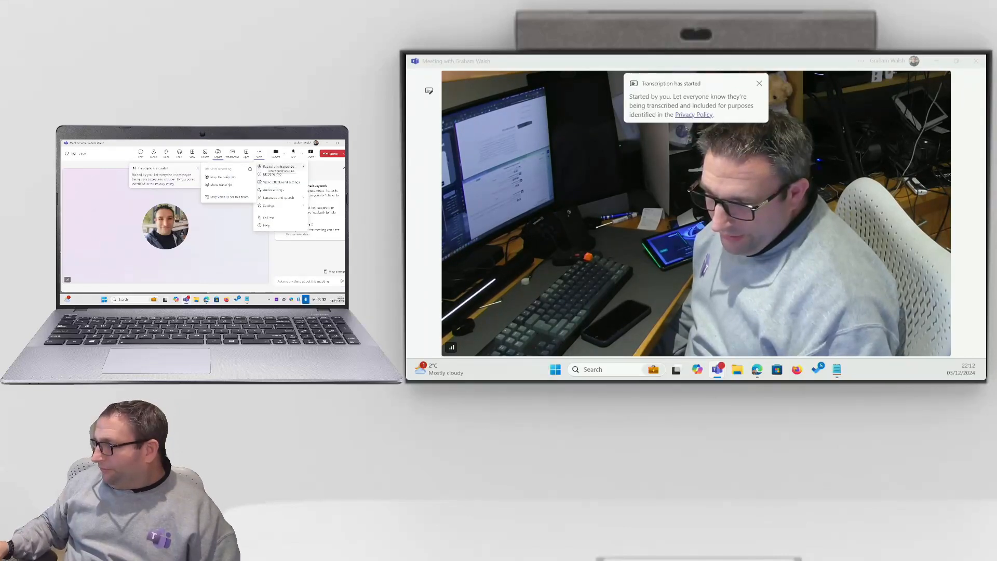
left_click(222, 185)
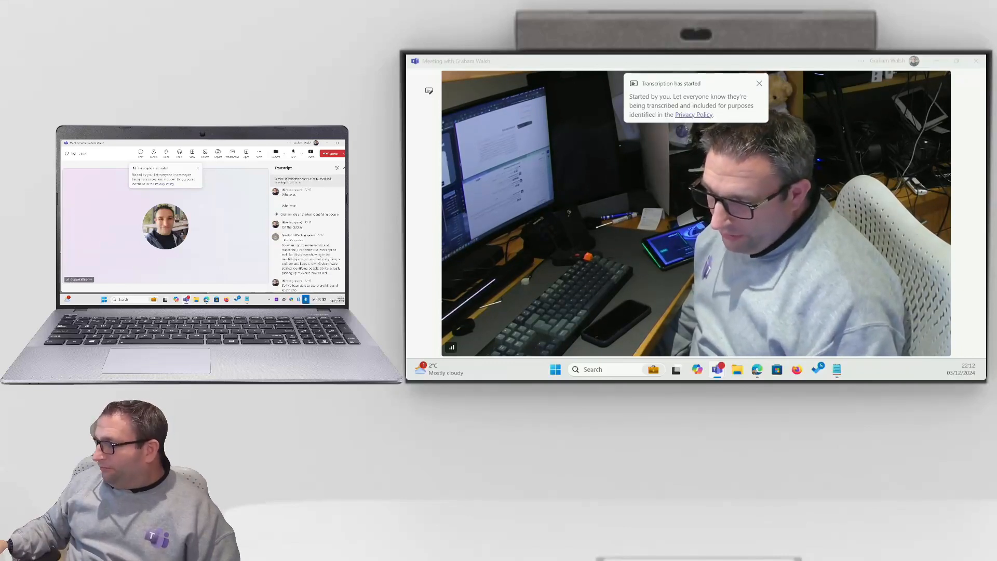
left_click(758, 83)
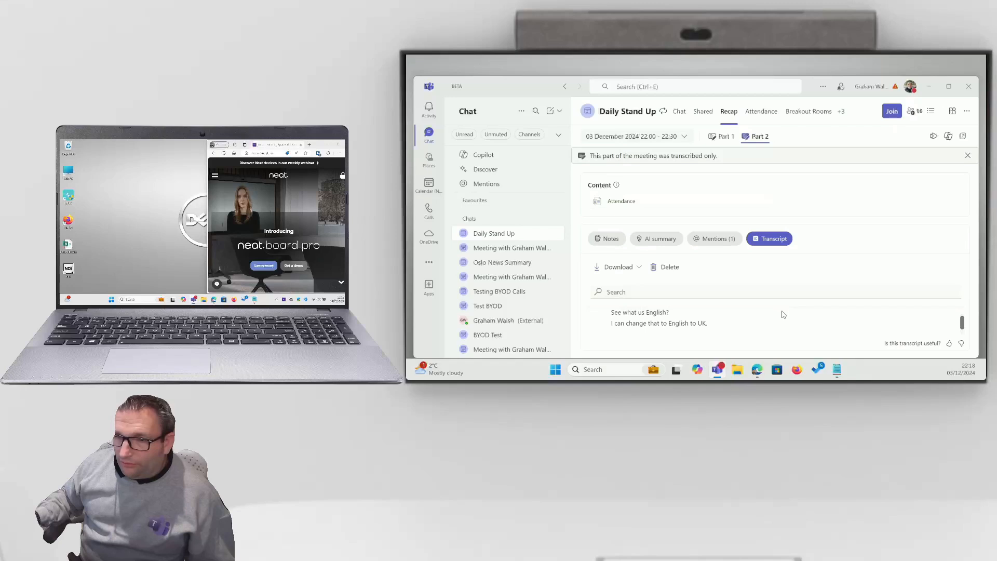
scroll("down", 3)
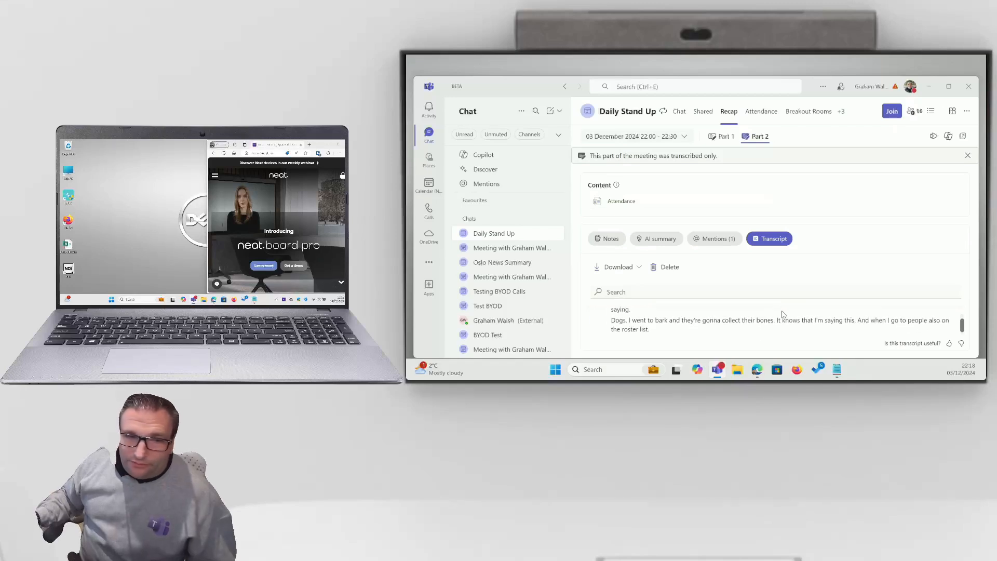
scroll("down", 3)
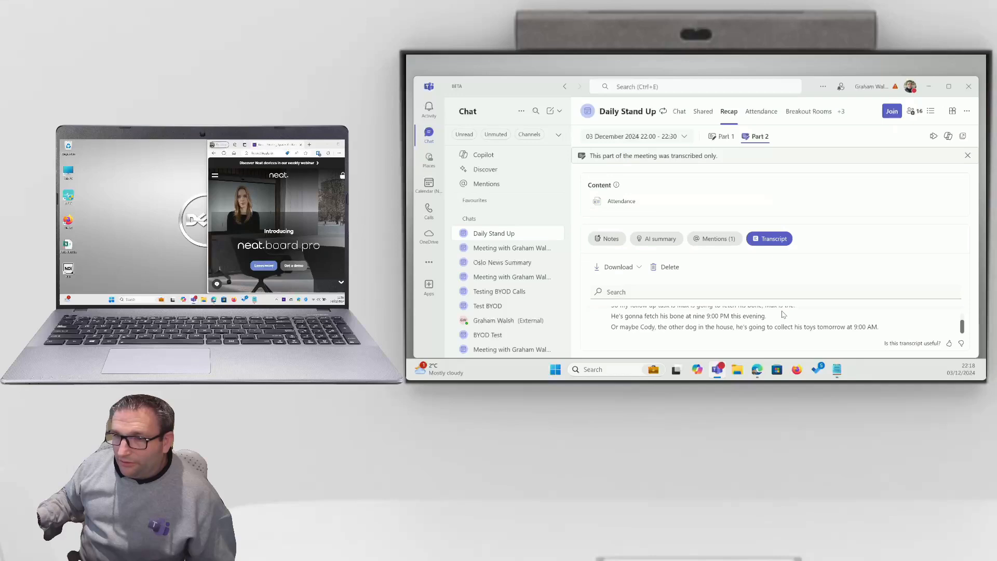
scroll("down", 3)
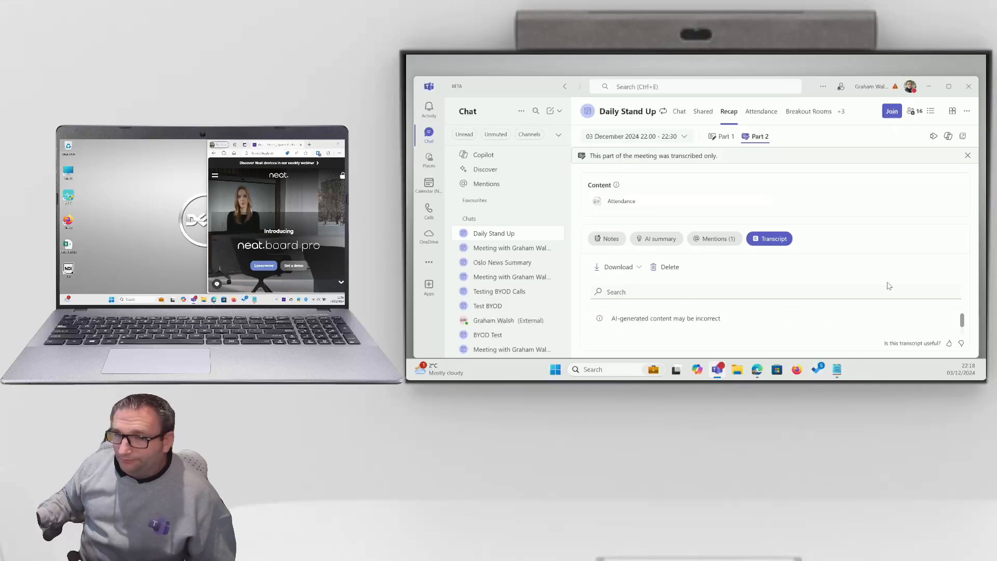